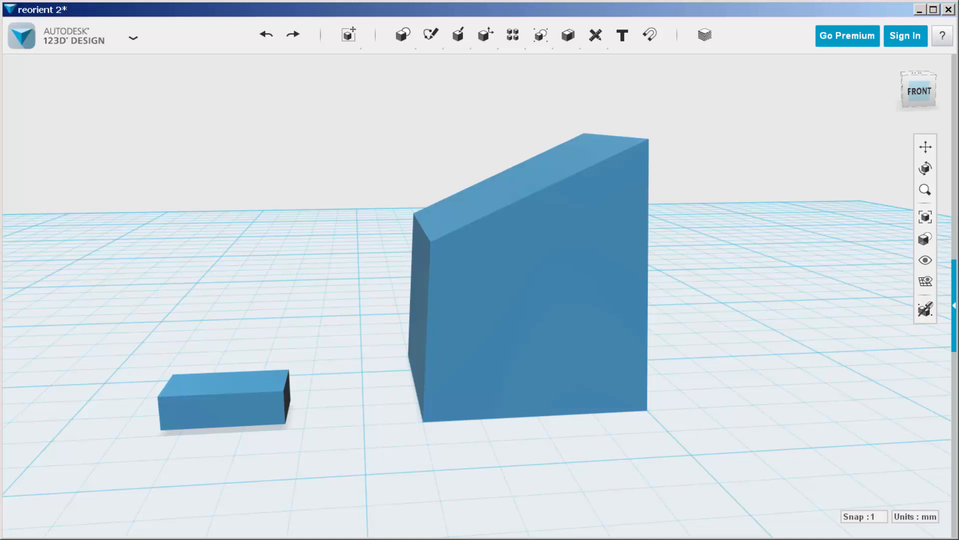
Select the small box and start the Move tool to lift it off the grid
{"action": "left_click", "coordinate": [245, 414]}
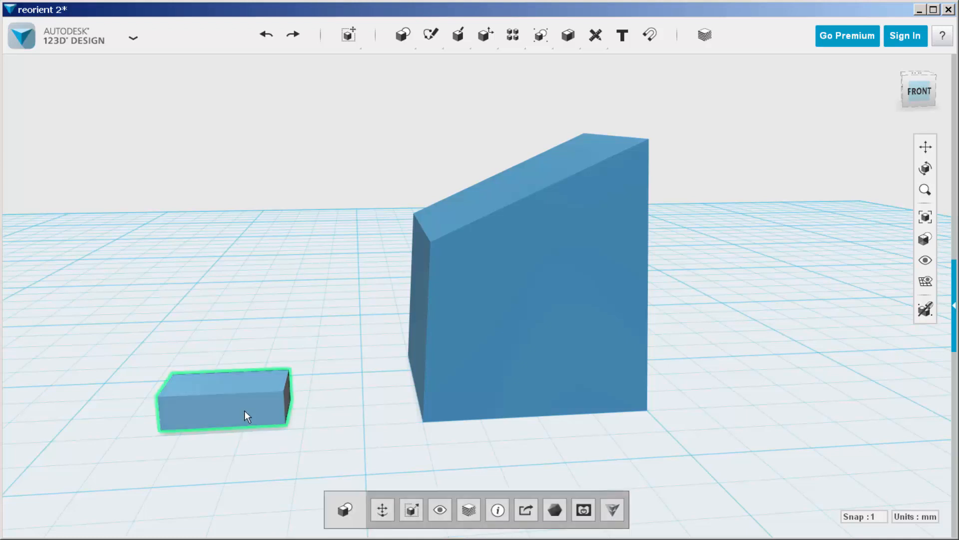
{"action": "left_click", "coordinate": [381, 510]}
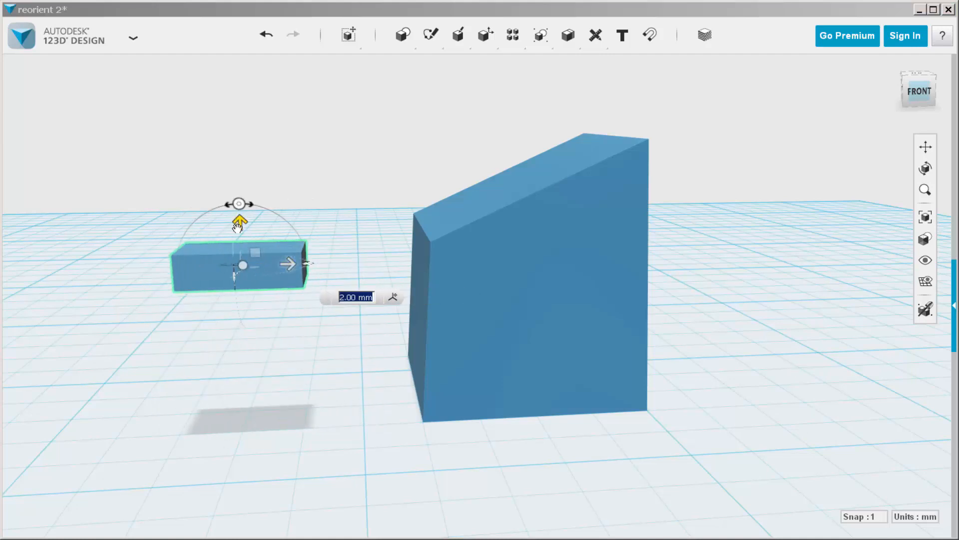
Nudge the raised box toward the tall block and release it
{"action": "left_click_drag", "start_coordinate": [239, 221], "coordinate": [241, 244]}
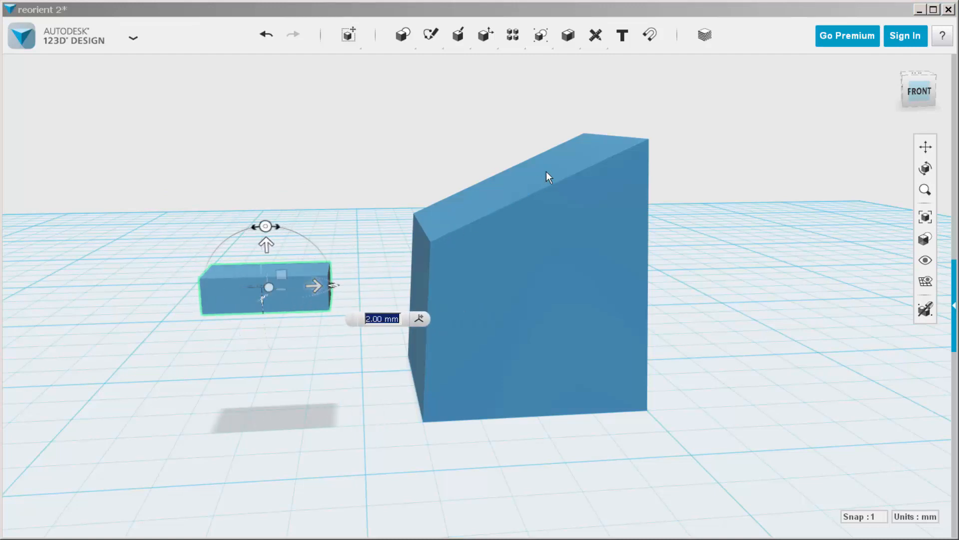
{"action": "mouse_move", "coordinate": [434, 239]}
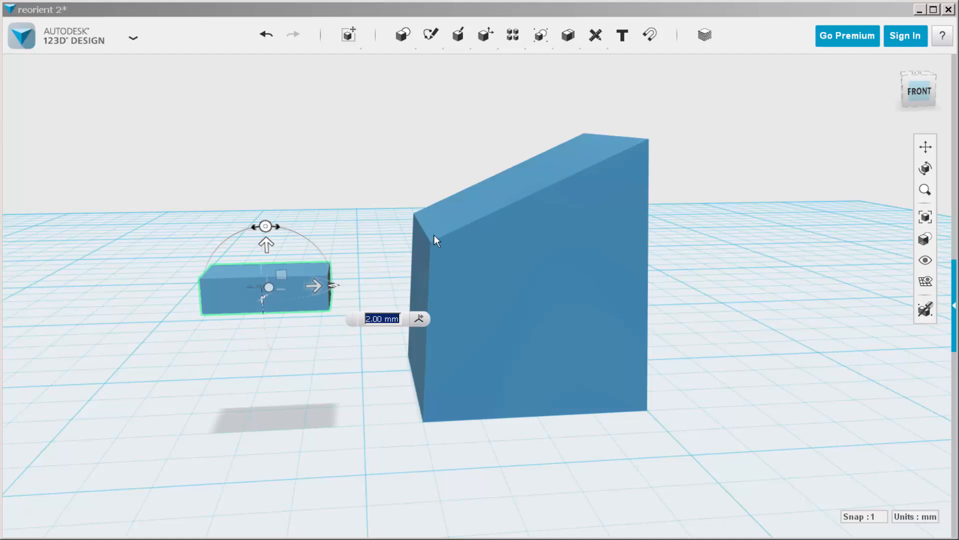
{"action": "left_click", "coordinate": [342, 343]}
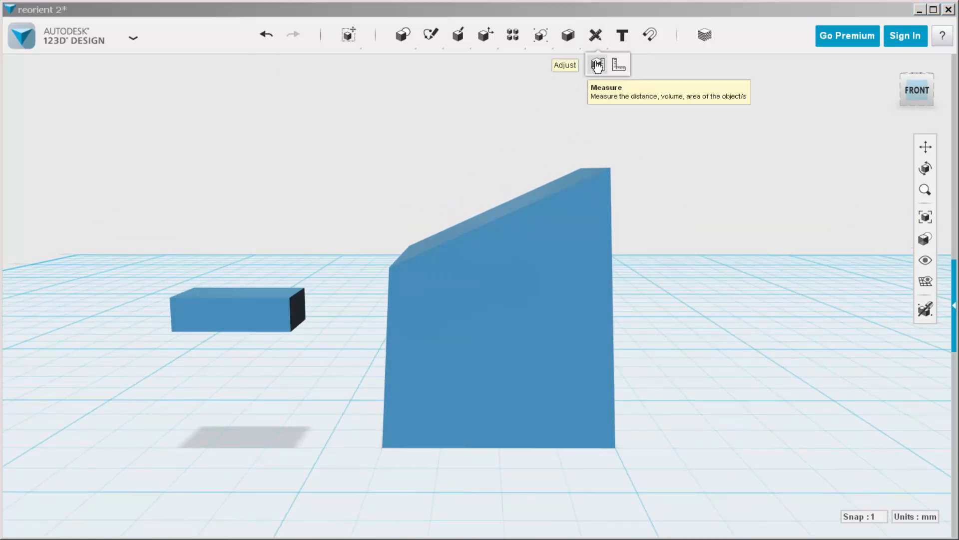
{"action": "left_click", "coordinate": [597, 65]}
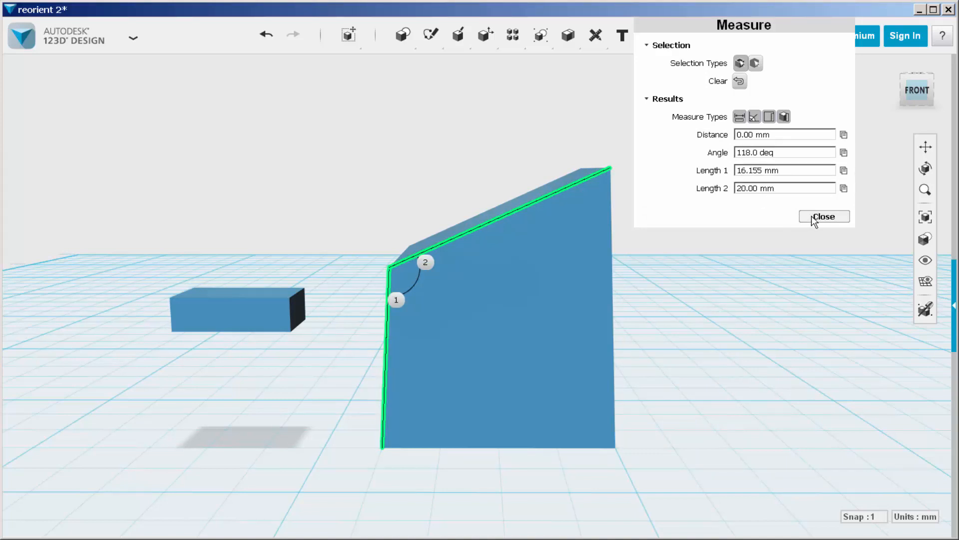
{"action": "left_click", "coordinate": [823, 216]}
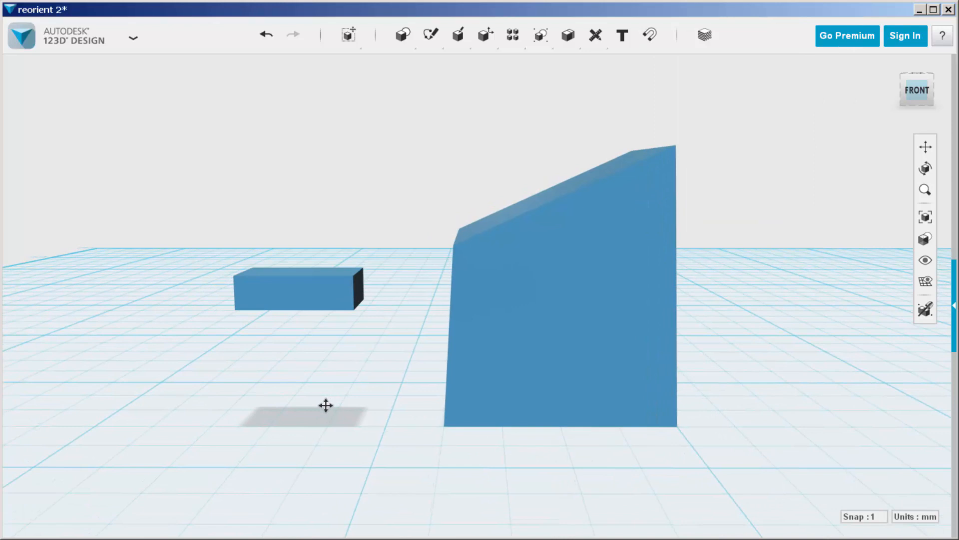
Select the small box and begin moving it along the block's sloped edge
{"action": "left_click", "coordinate": [298, 288]}
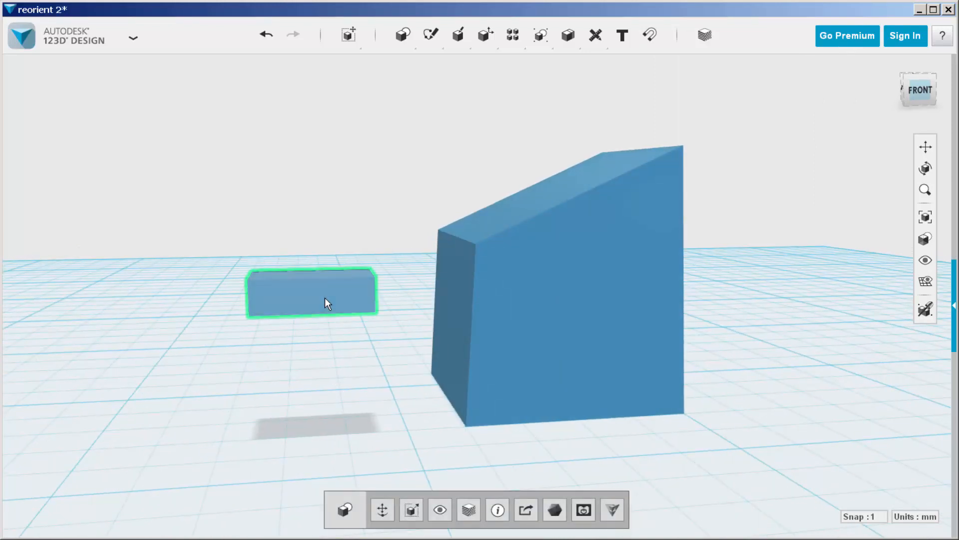
{"action": "left_click", "coordinate": [382, 510]}
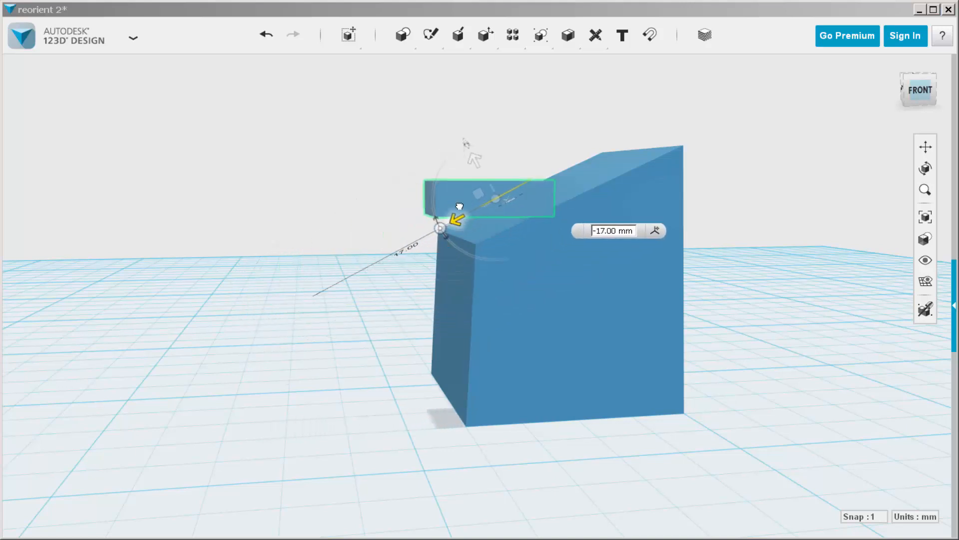
View the scene from the front via the ViewCube
{"action": "left_click", "coordinate": [919, 90]}
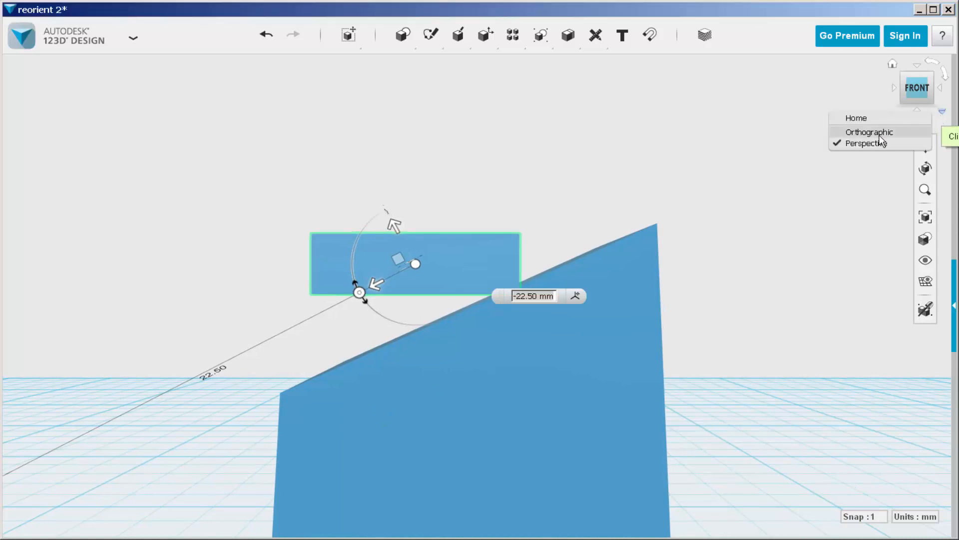
Switch to orthographic view and finish seating the box on the slope
{"action": "left_click", "coordinate": [869, 131]}
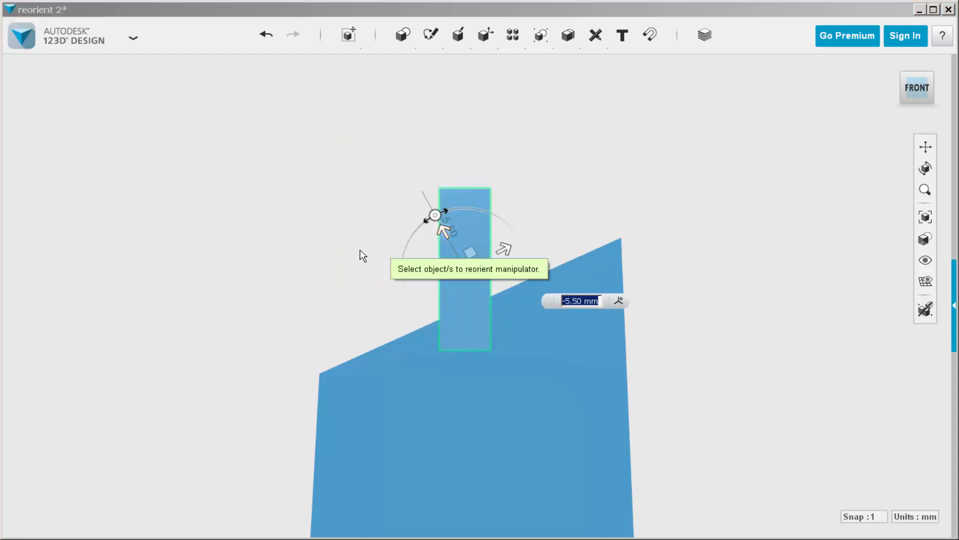
{"action": "mouse_move", "coordinate": [274, 246]}
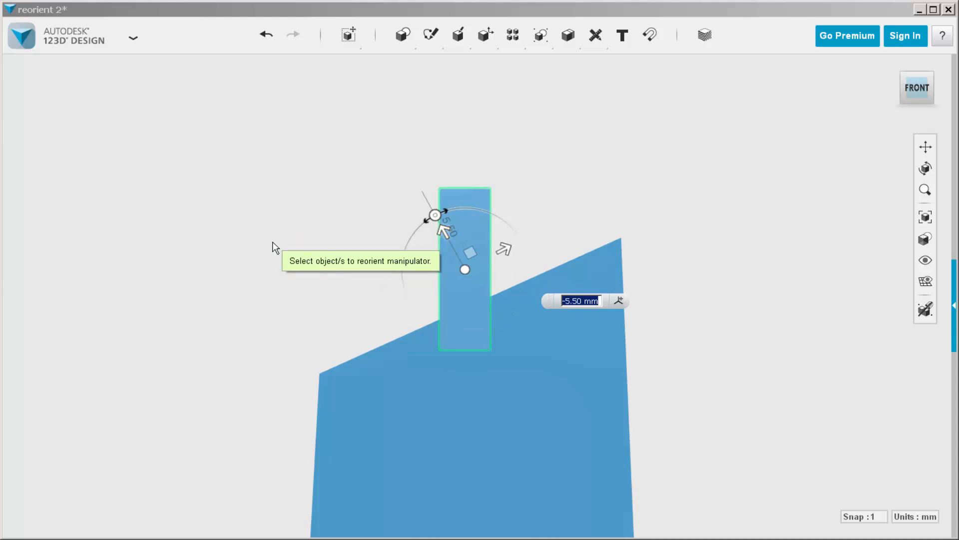
{"action": "mouse_move", "coordinate": [291, 220]}
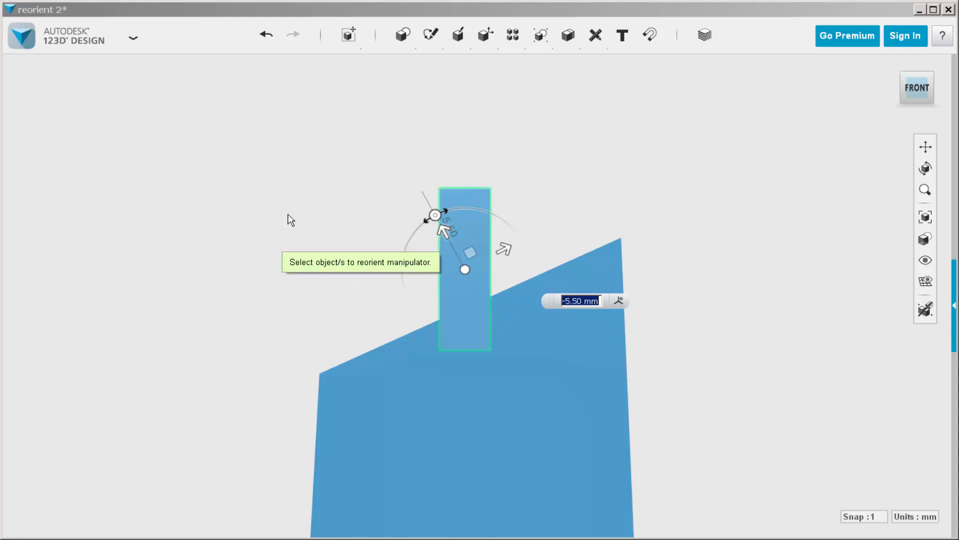
{"action": "left_click", "coordinate": [322, 273]}
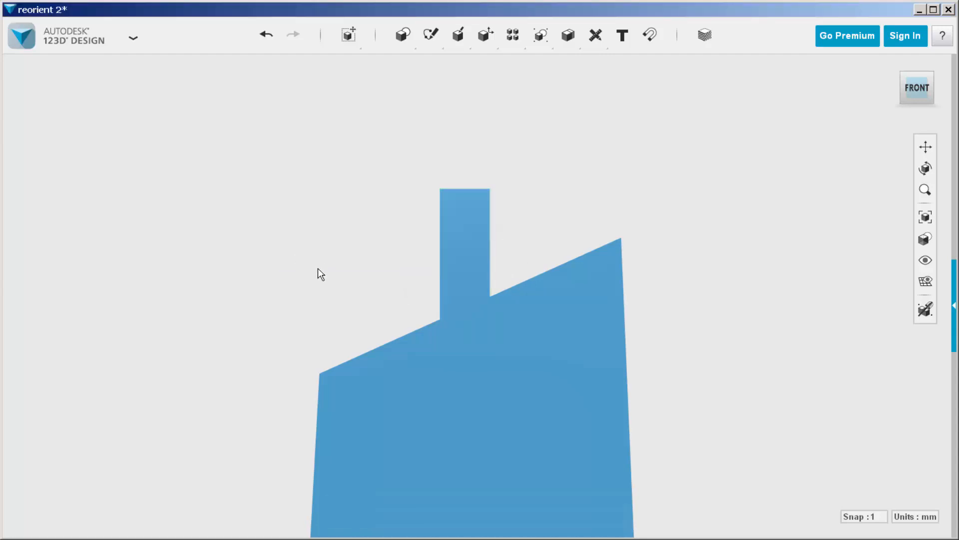